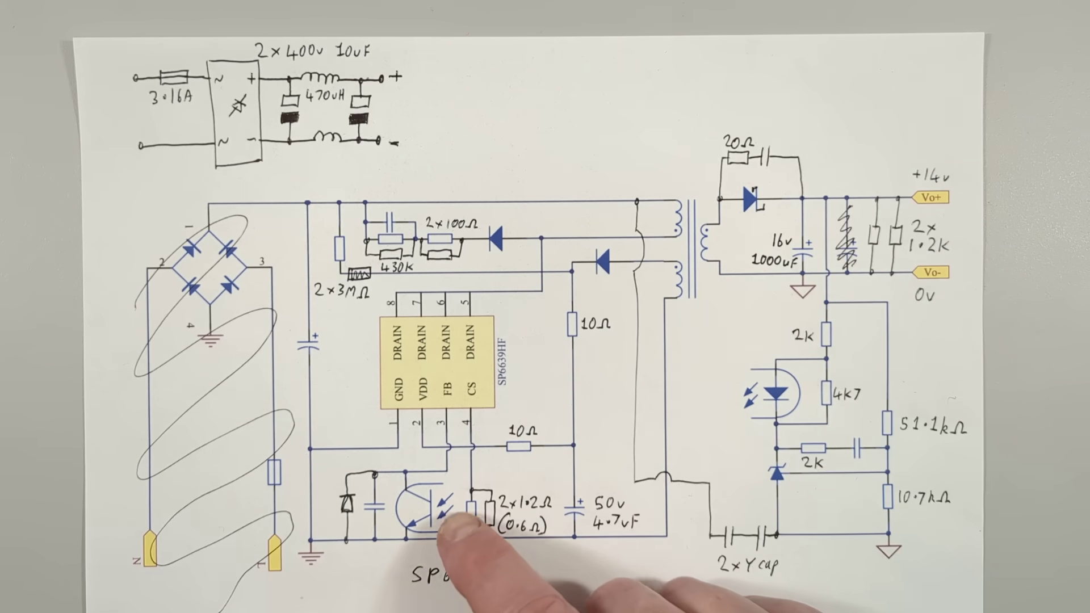
mouse_move(425, 542)
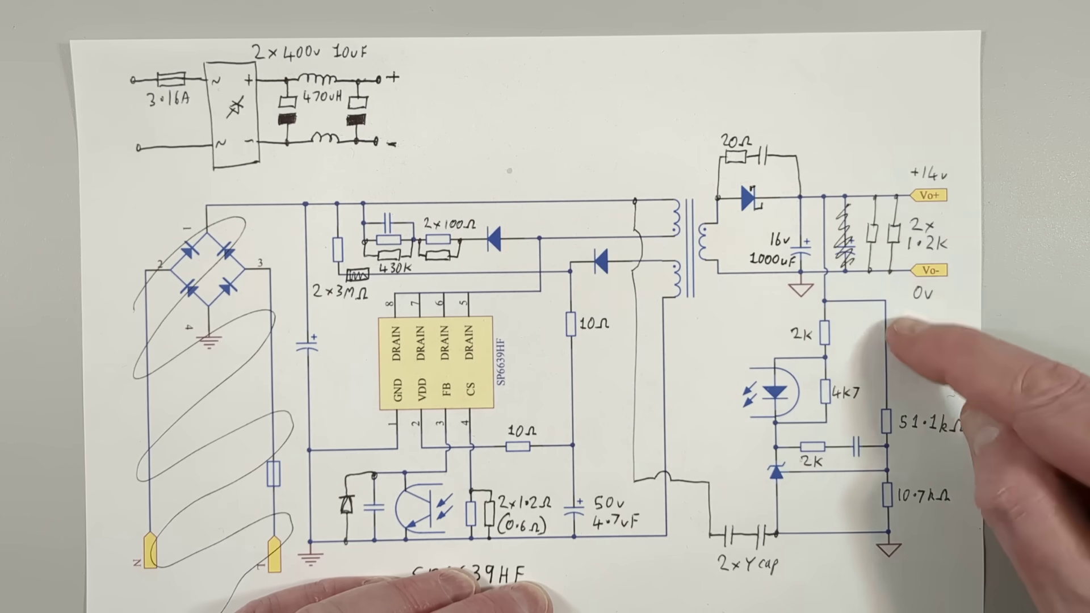
mouse_move(887, 492)
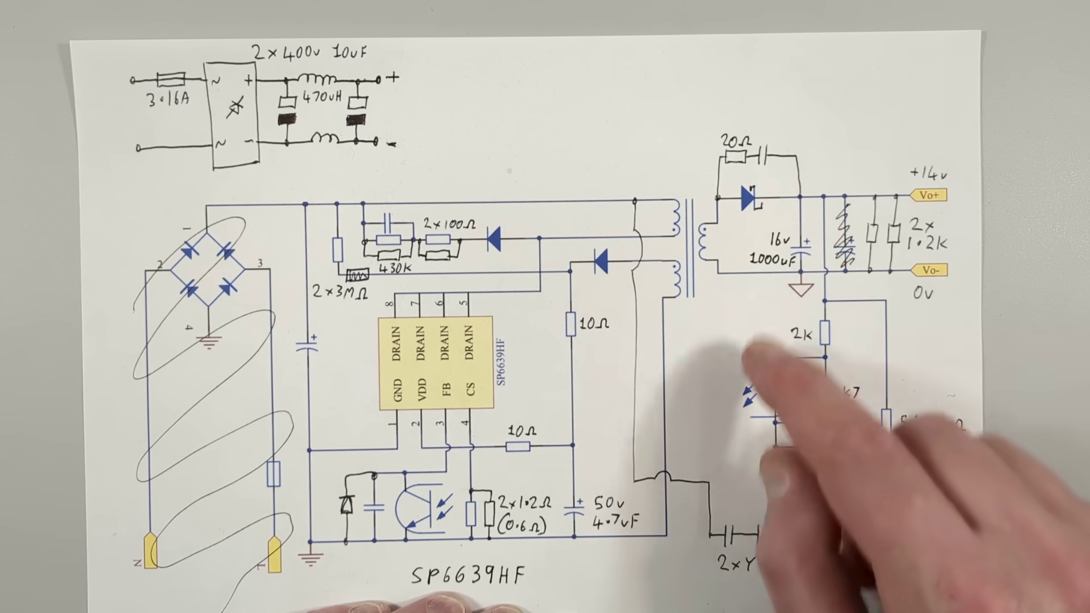
mouse_move(679, 239)
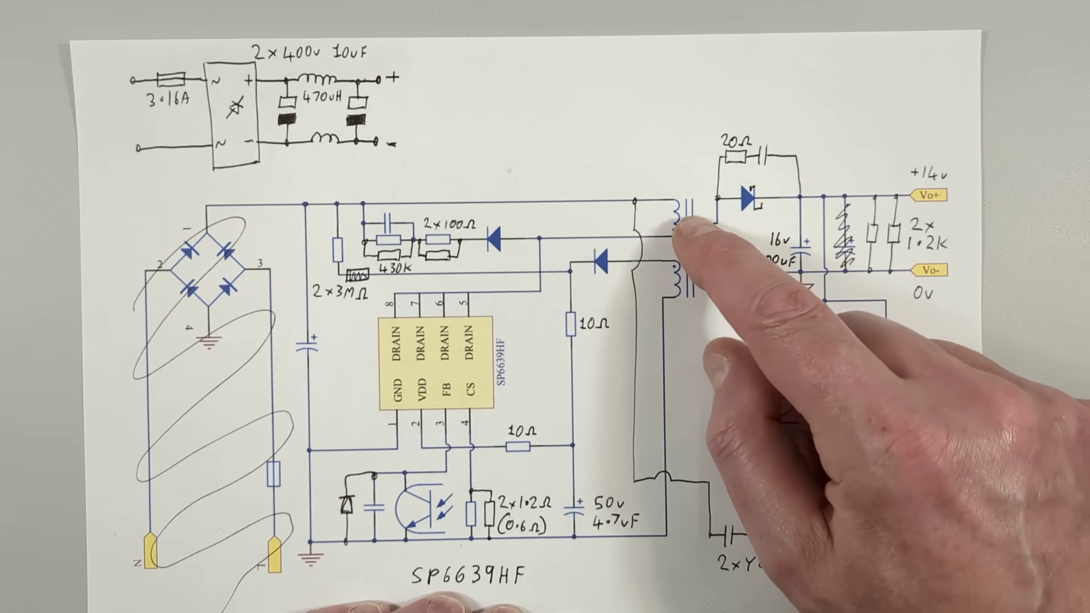